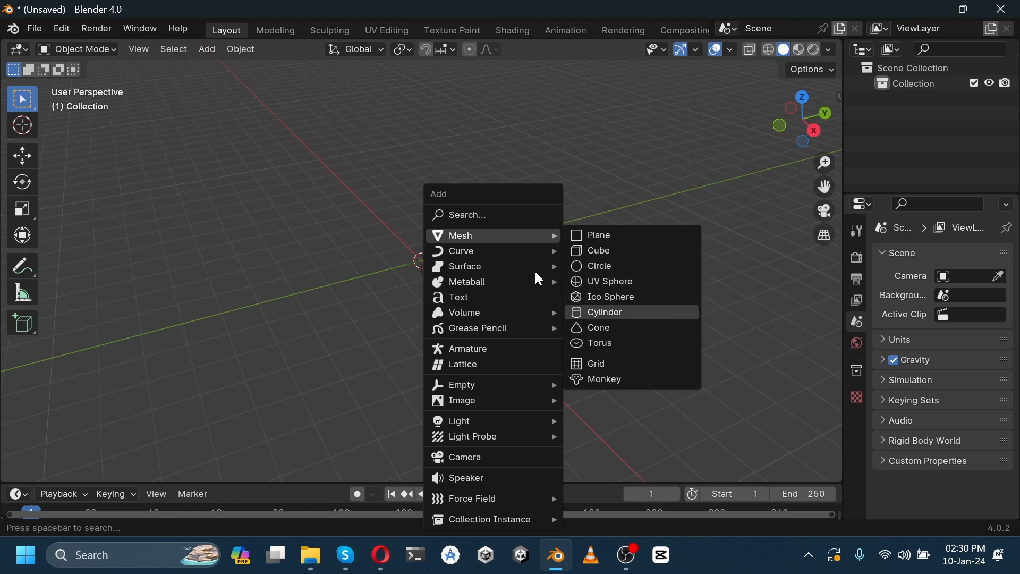
Add a cylinder and scale it into a thin column about 0.41 wide and 1.13 high
{"action": "left_click", "coordinate": [603, 311]}
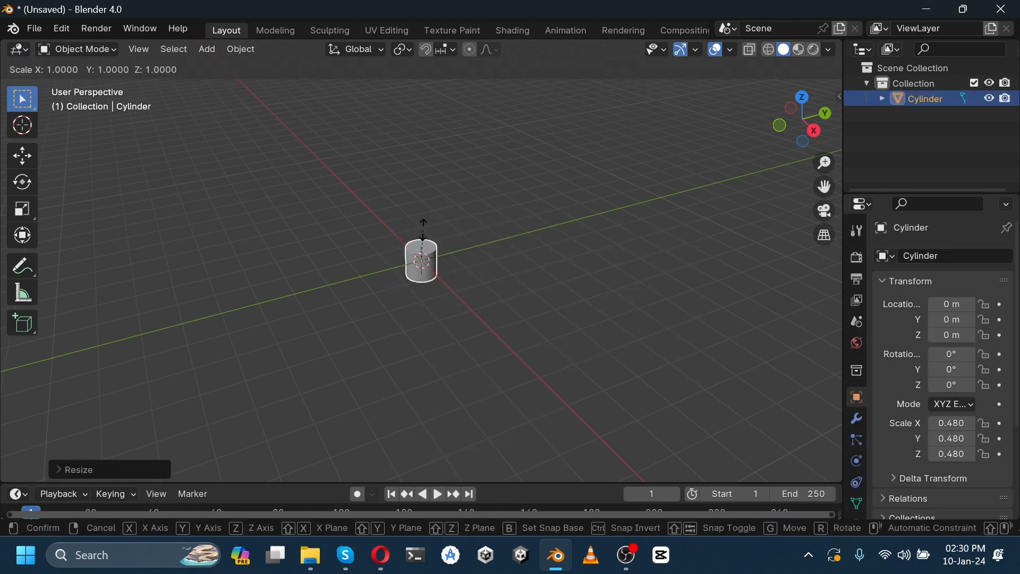
{"action": "left_click", "coordinate": [78, 49]}
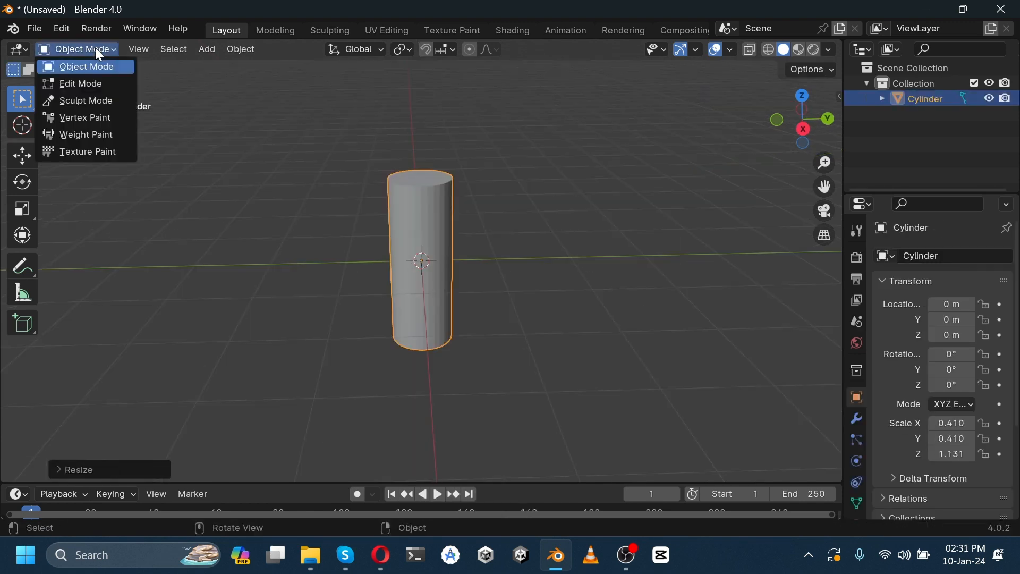
Inset and round the cylinder's top and bottom ends into a punching-bag shape, then finish editing
{"action": "left_click", "coordinate": [80, 83]}
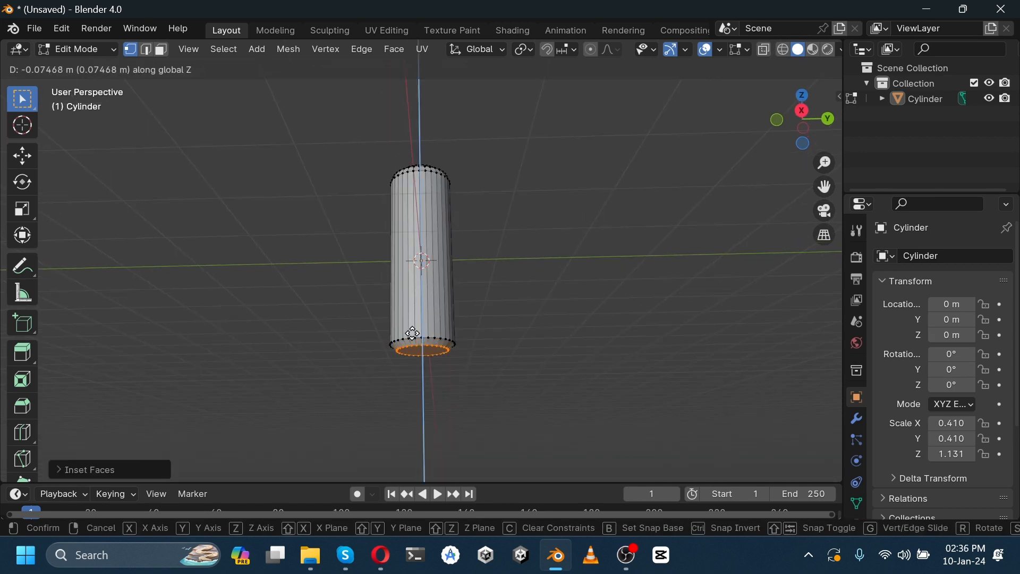
{"action": "key", "text": "Ctrl+R"}
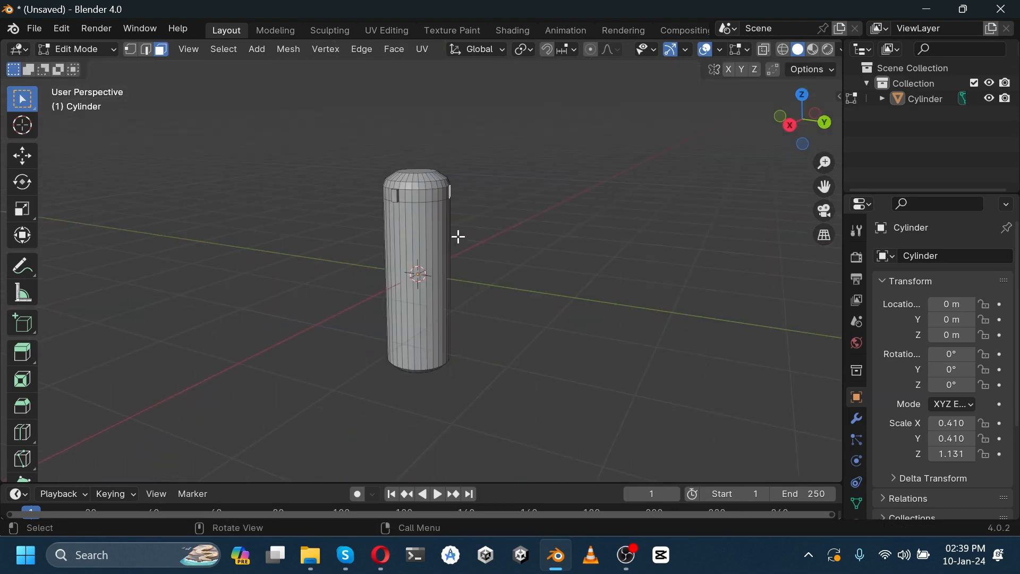
{"action": "left_click", "coordinate": [74, 49]}
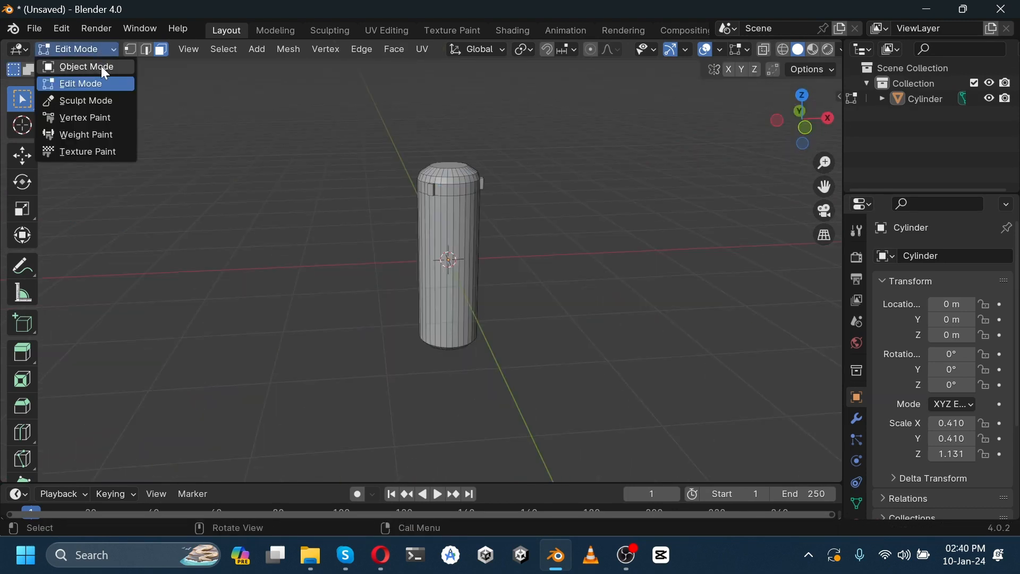
{"action": "left_click", "coordinate": [86, 66]}
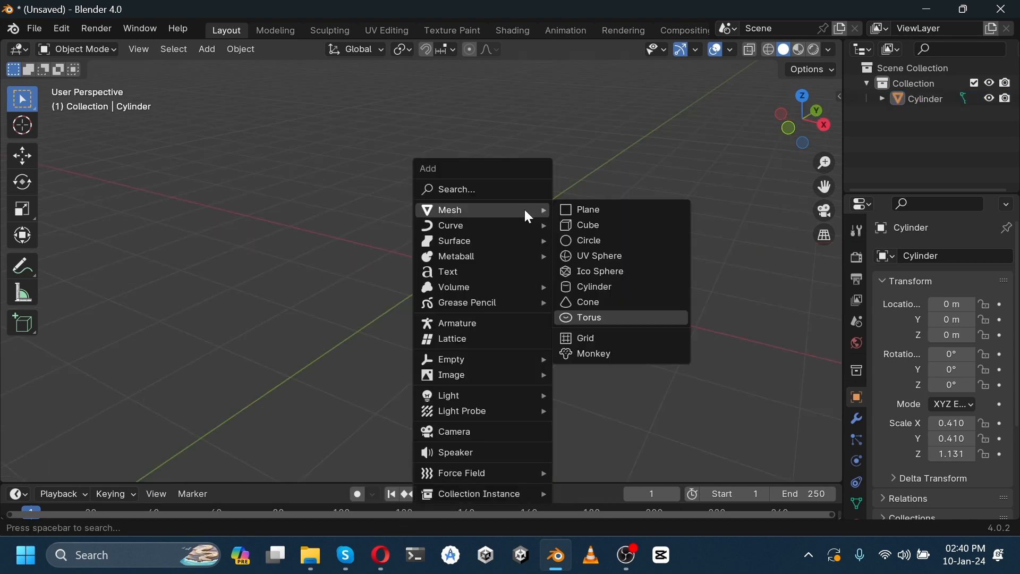
Add a small torus stretched into an oval link and duplicate it rotated 90° to interlock below the bag
{"action": "left_click", "coordinate": [588, 318]}
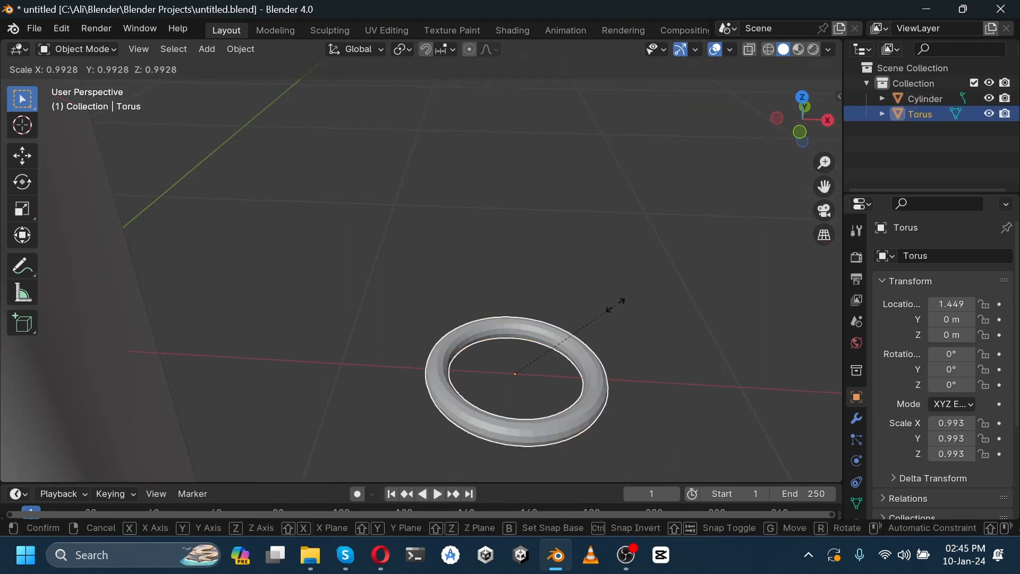
{"action": "key", "text": "Tab"}
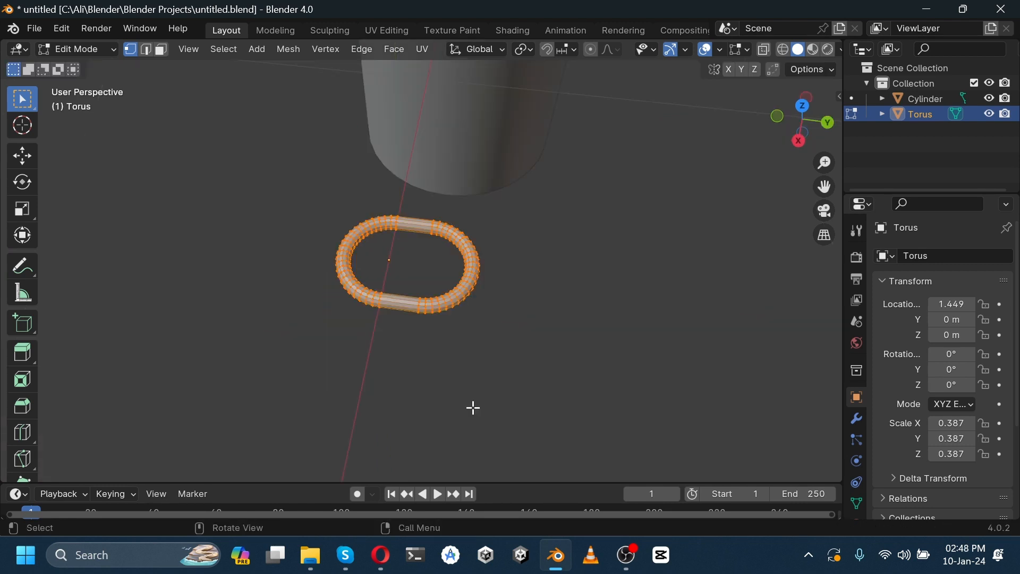
{"action": "key", "text": "g"}
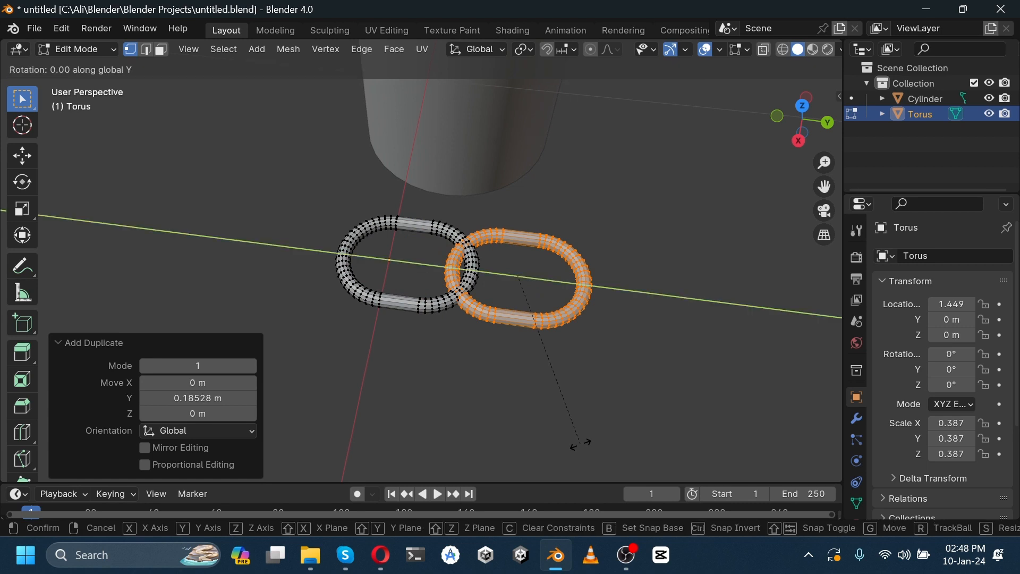
{"action": "type", "text": "90"}
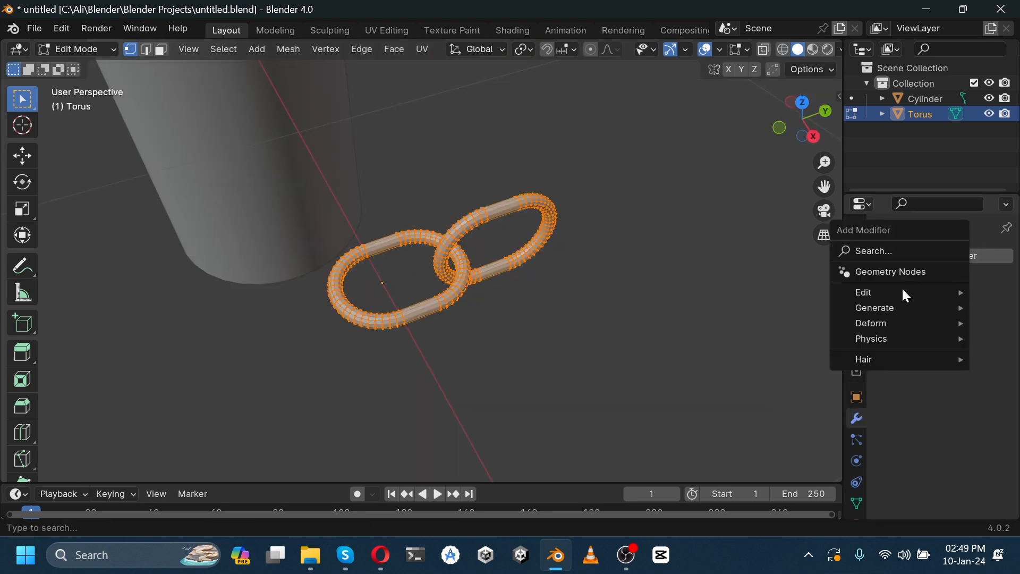
Repeat the links with an Array of count 5 and place three chains rising from the bag's top
{"action": "left_click", "coordinate": [874, 307]}
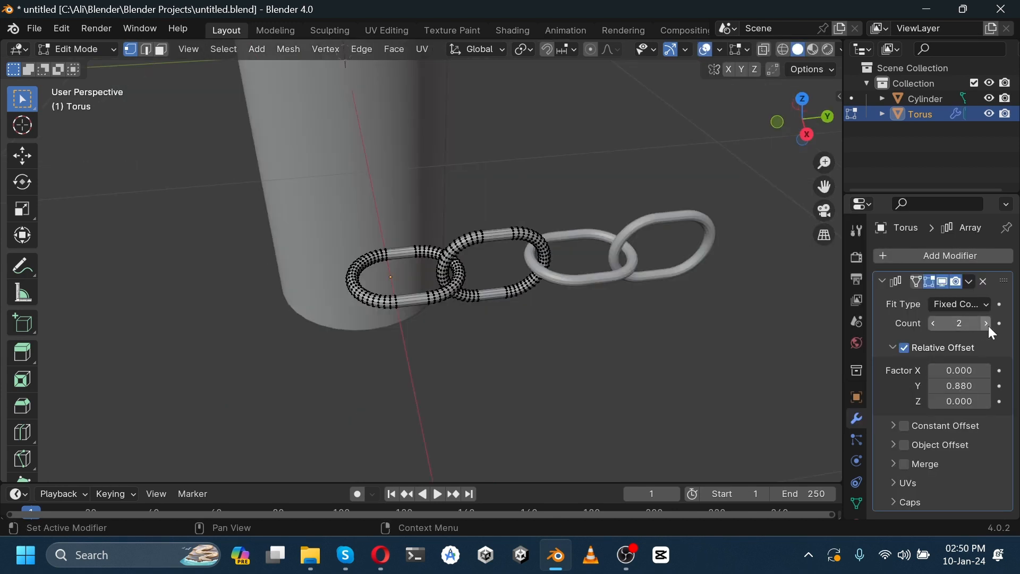
{"action": "left_click", "coordinate": [74, 49]}
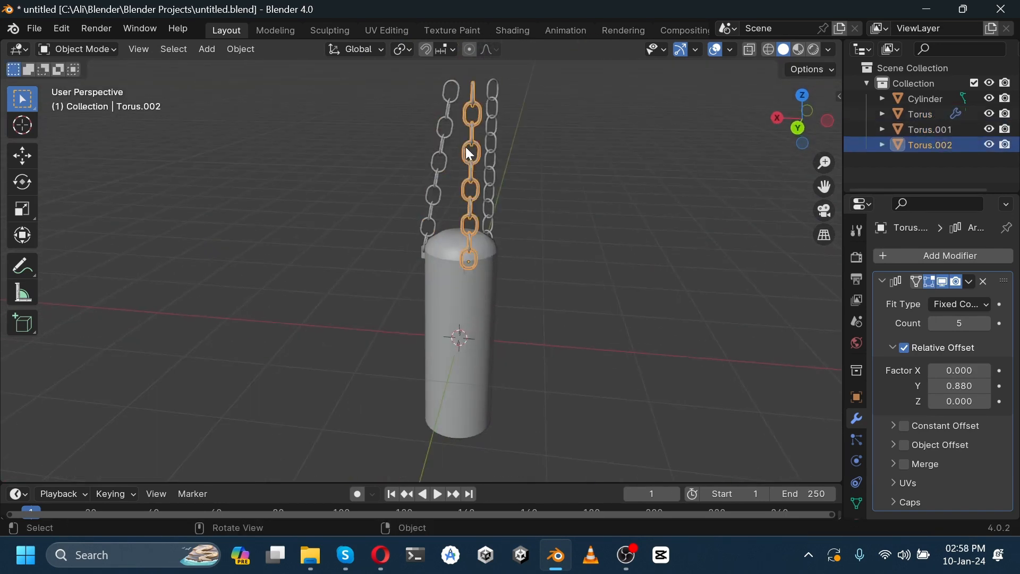
{"action": "left_click", "coordinate": [206, 49]}
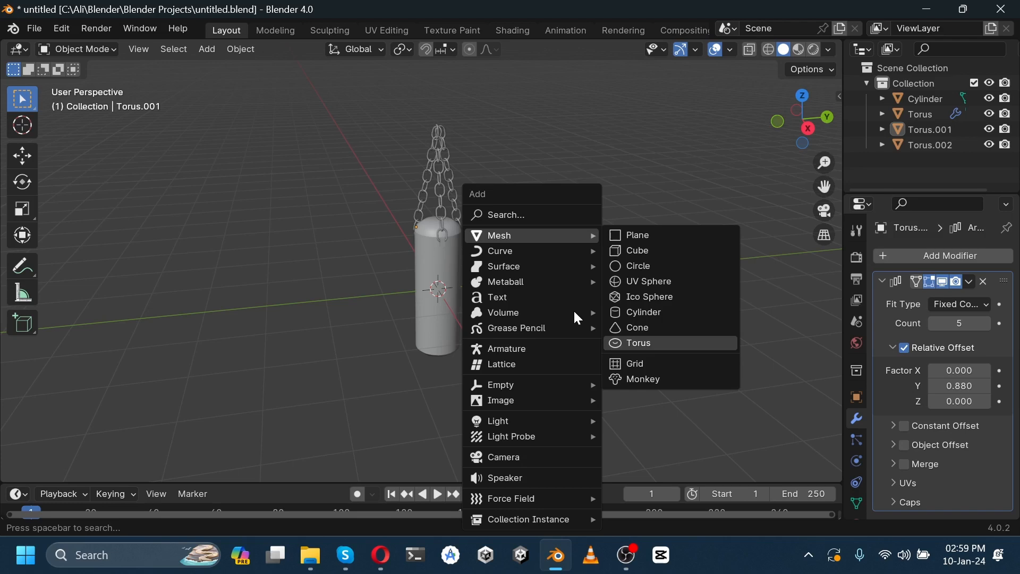
Shape a torus into an S-hook, rotate it 90° and hang it where the chains meet
{"action": "left_click", "coordinate": [639, 343]}
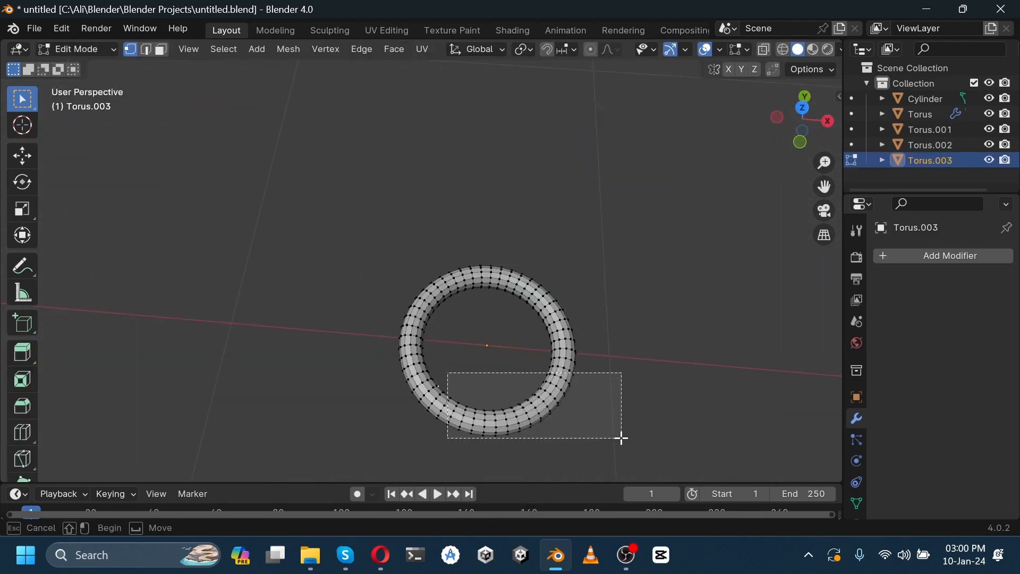
{"action": "key", "text": "x"}
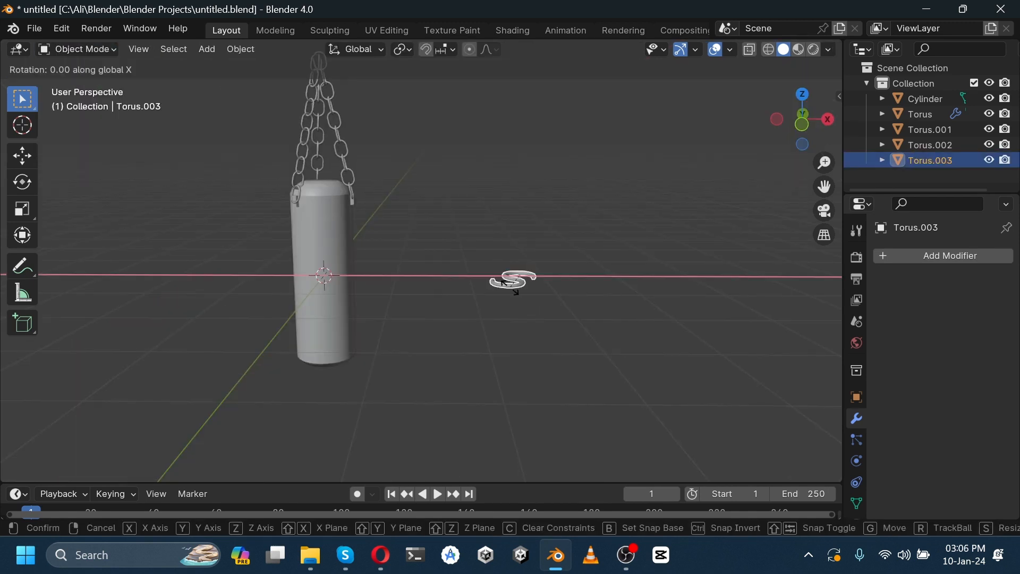
{"action": "type", "text": "90"}
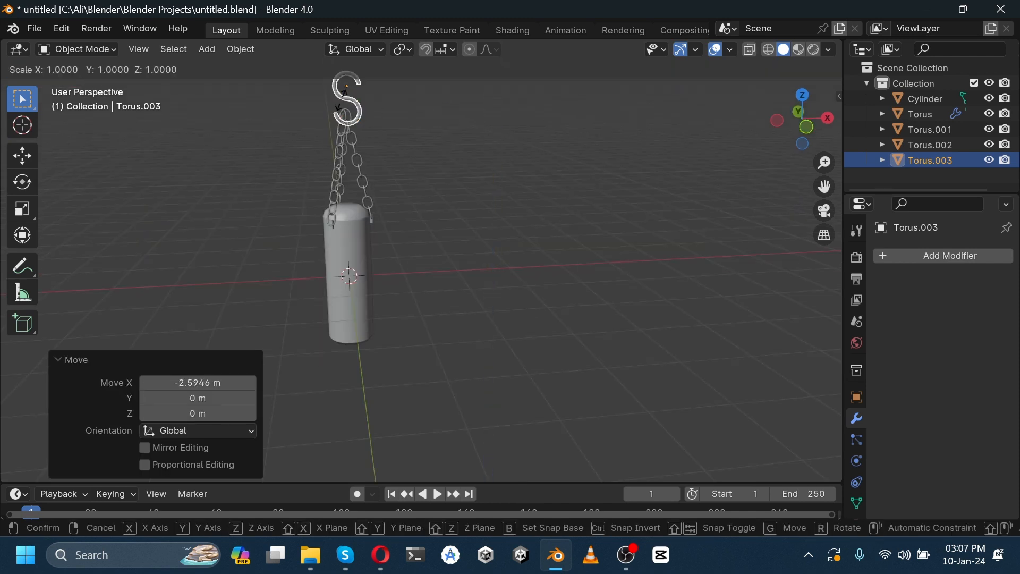
{"action": "left_click", "coordinate": [206, 49]}
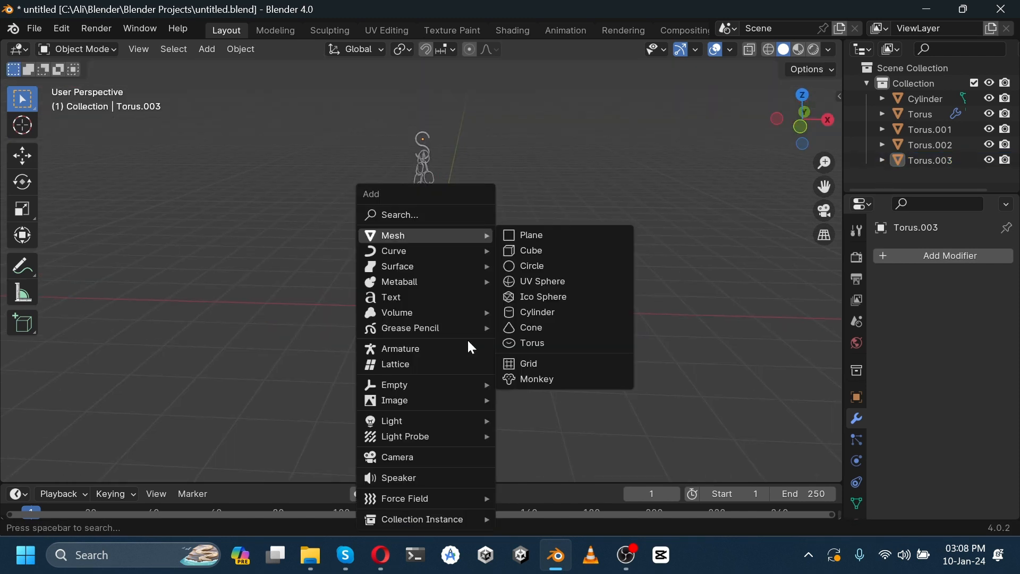
Add a thin cylinder rotated into a horizontal bar above the S-hook
{"action": "left_click", "coordinate": [536, 311]}
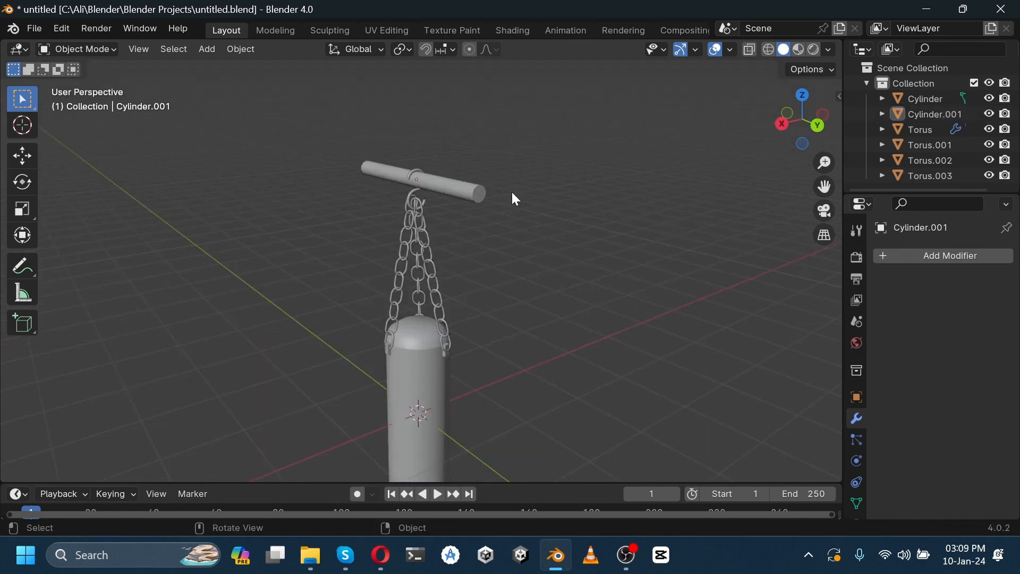
{"action": "mouse_move", "coordinate": [799, 50]}
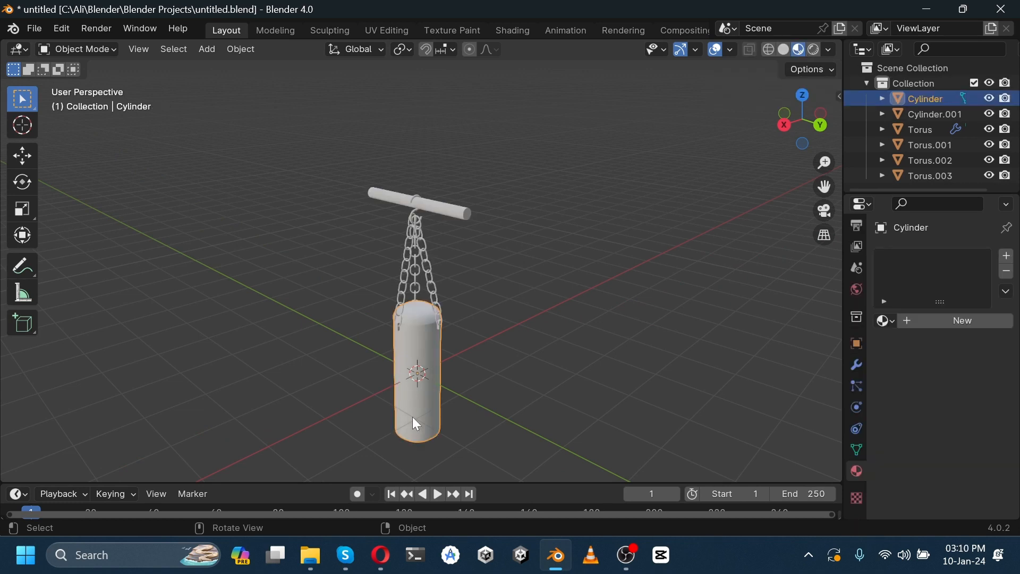
Assign a new material, Material.002, with a light base colour to the bag cylinder
{"action": "left_click", "coordinate": [856, 470]}
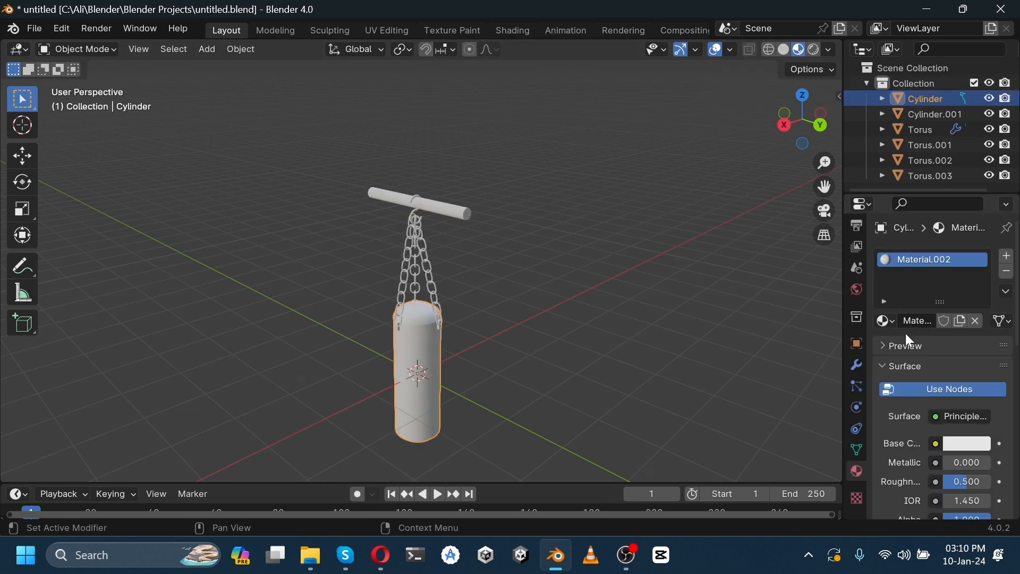